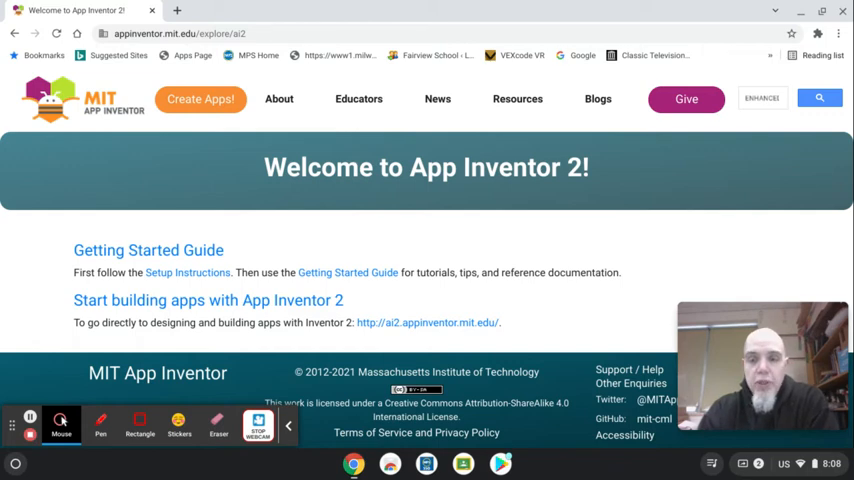
mouse_move(548, 432)
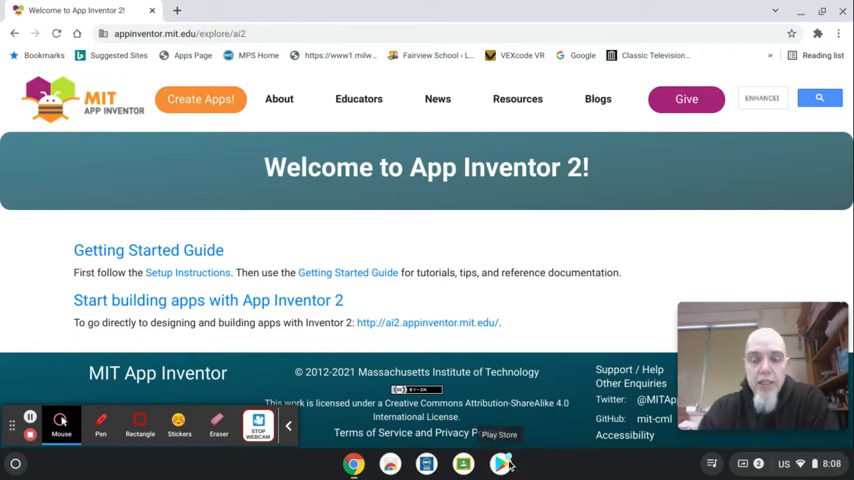
- Search the Play Store for 'mit' and install the MIT AI2 Companion app
click(500, 464)
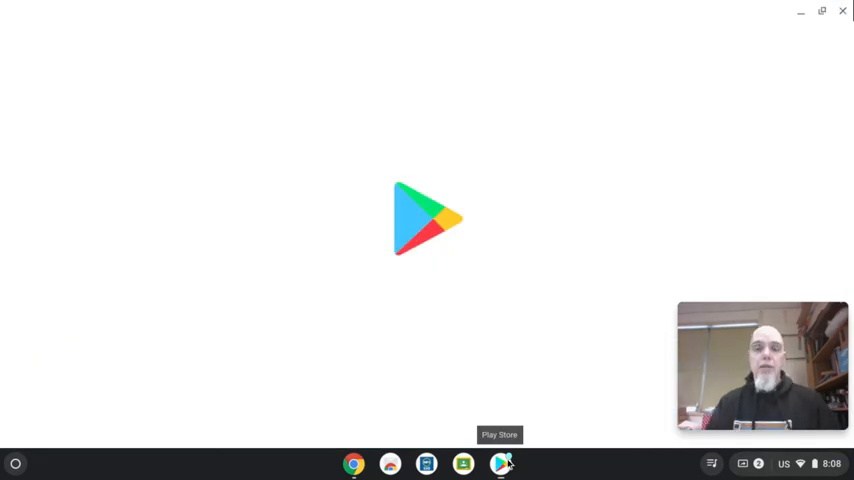
click(500, 464)
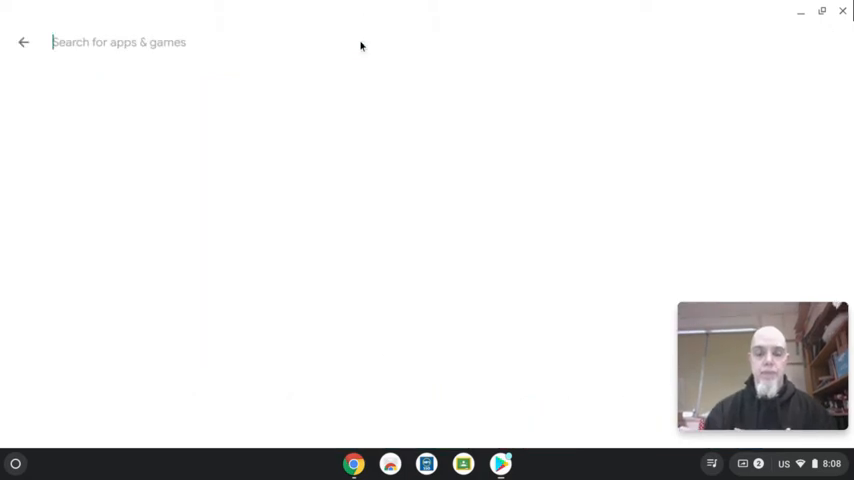
text(mit)
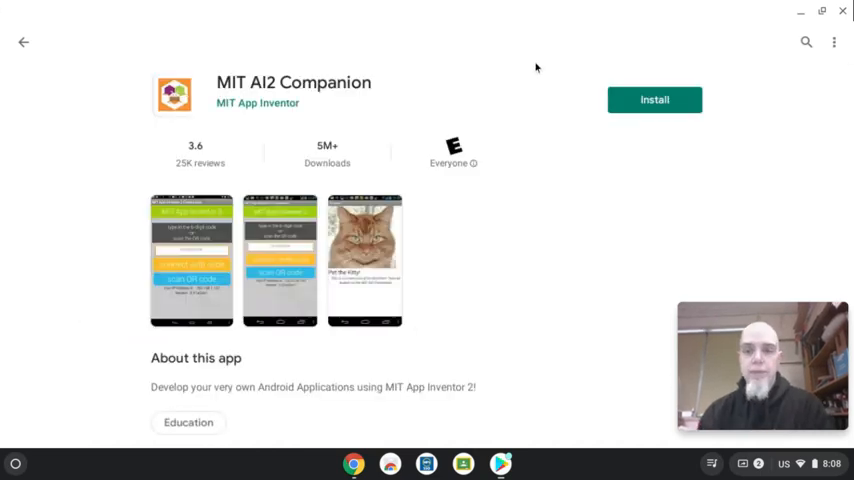
click(654, 100)
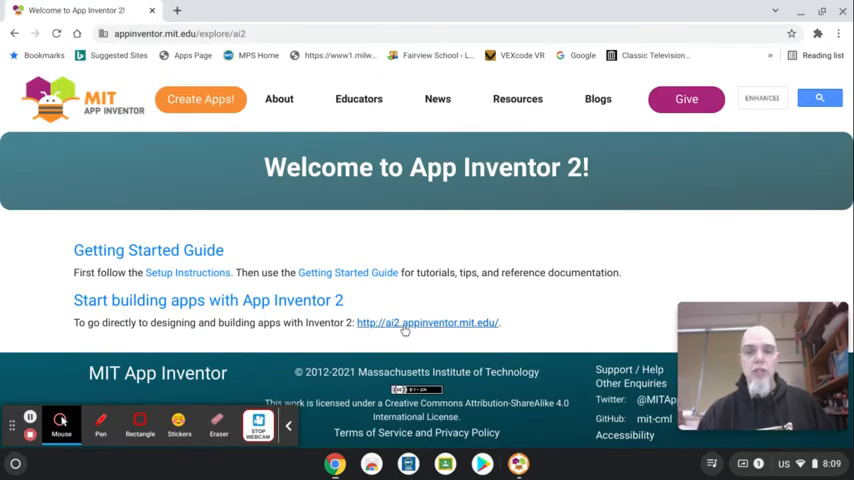
- Go to ai2.appinventor.mit.edu and load DigitalDoodle_APP_CREATOR_CLASS in the Designer
click(428, 322)
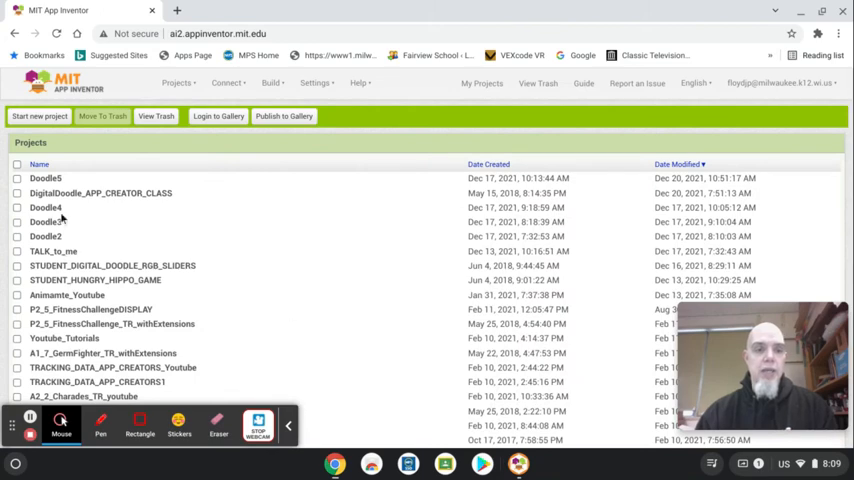
click(44, 178)
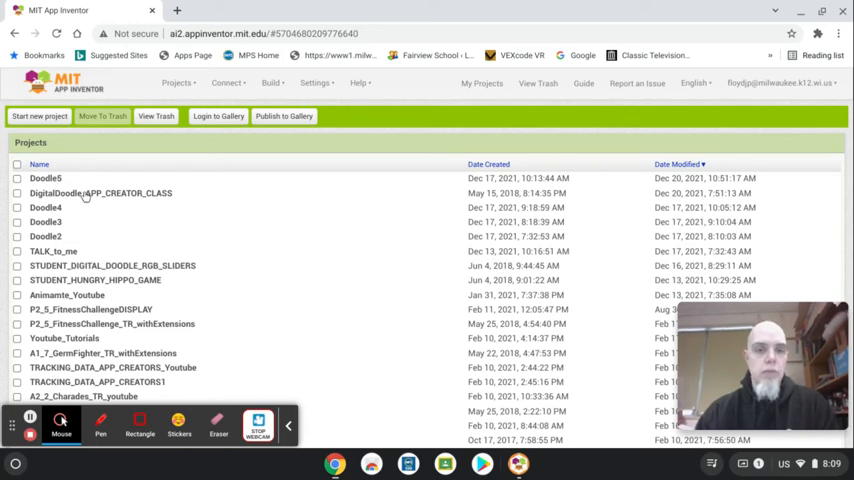
click(44, 178)
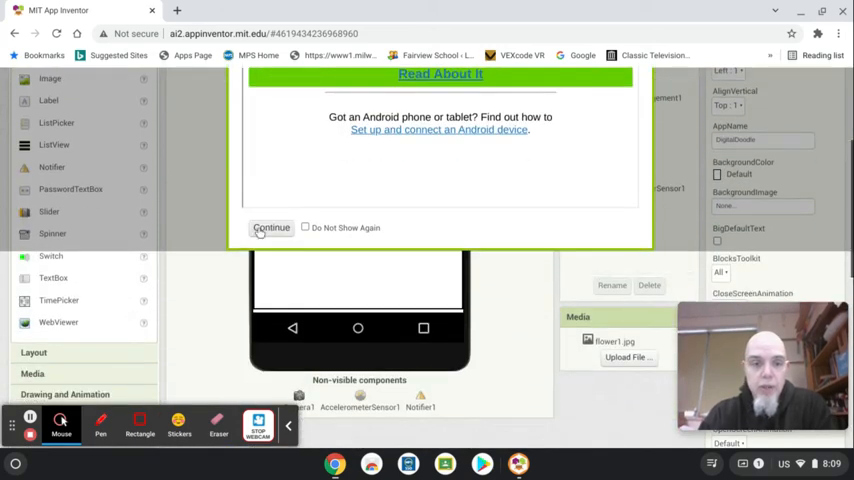
- Dismiss the setup notice and launch MIT AI2 Companion via Connect > Chromebook
click(270, 228)
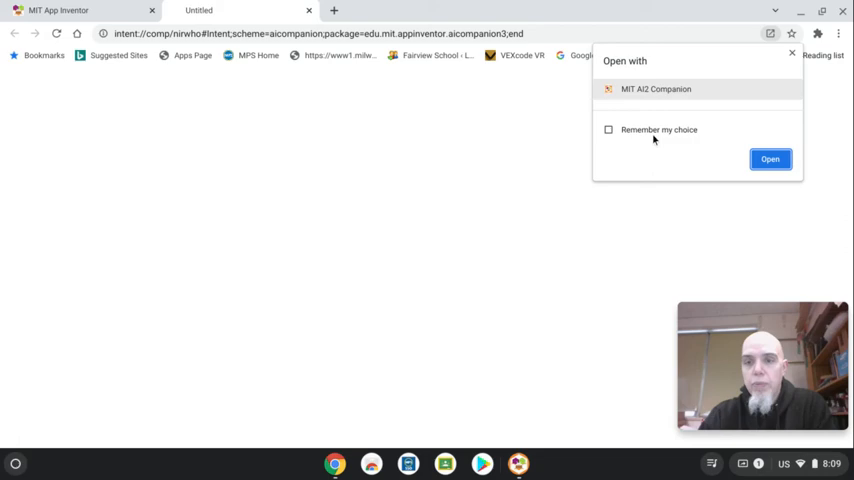
click(768, 158)
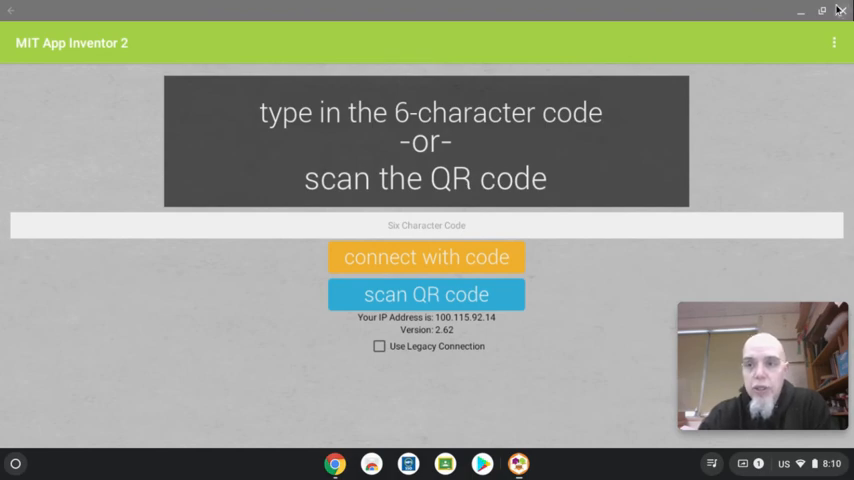
mouse_move(820, 12)
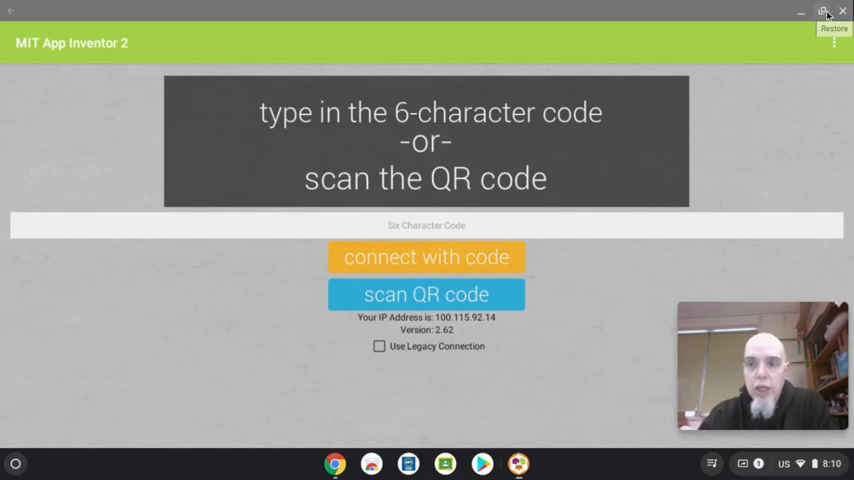
- Shrink the Companion into a window beside the designer, then close it after testing
click(828, 12)
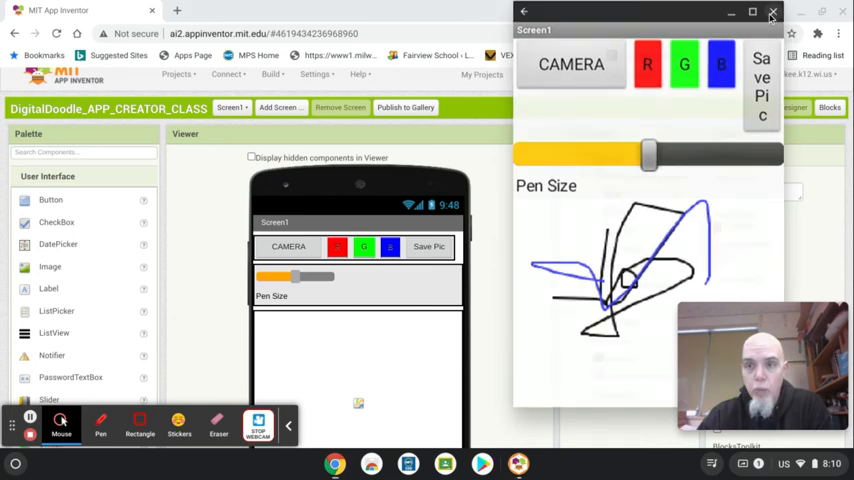
click(770, 14)
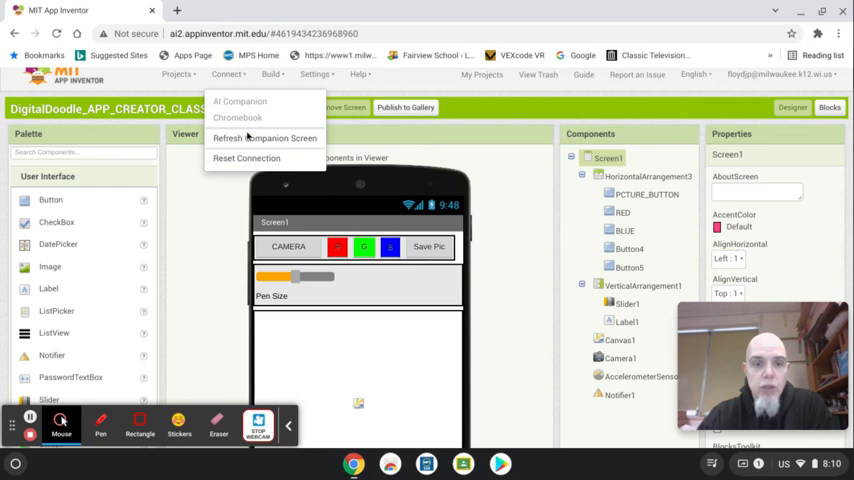
- Acknowledge the Network Error so the DigitalDoodle project disconnects from the companion
click(264, 138)
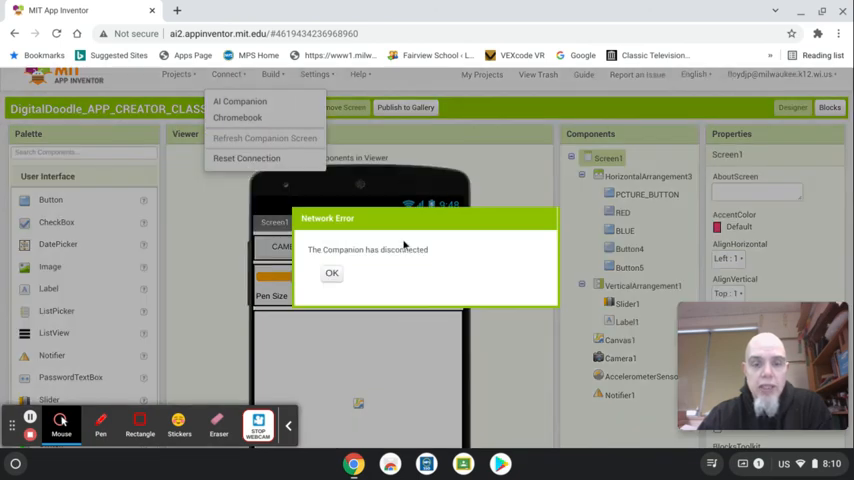
click(332, 272)
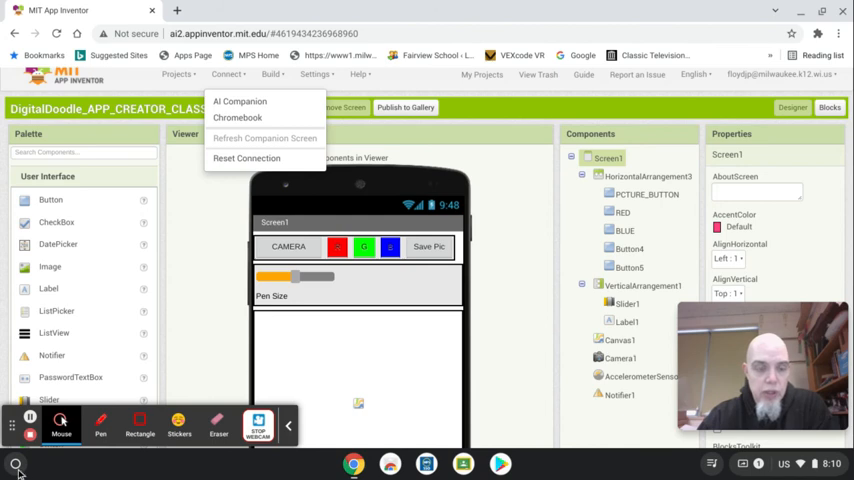
- Relaunch MIT AI2 Companion via Connect > Chromebook, showing its code-entry screen
click(12, 456)
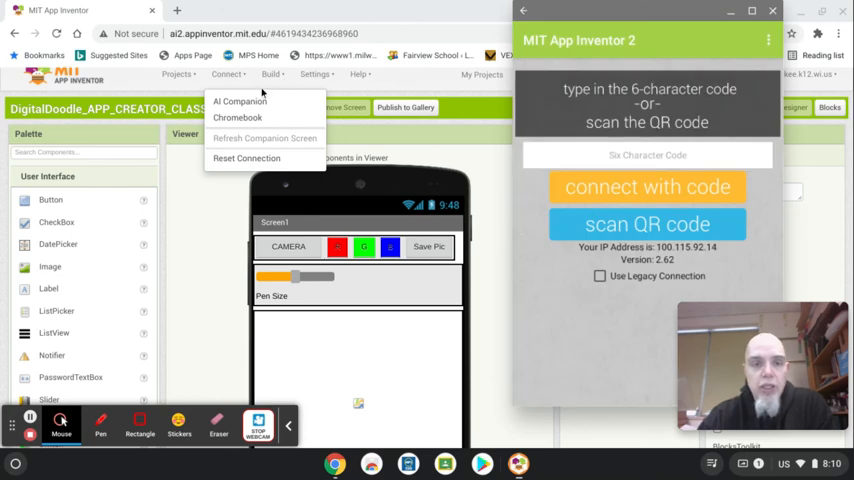
mouse_move(240, 116)
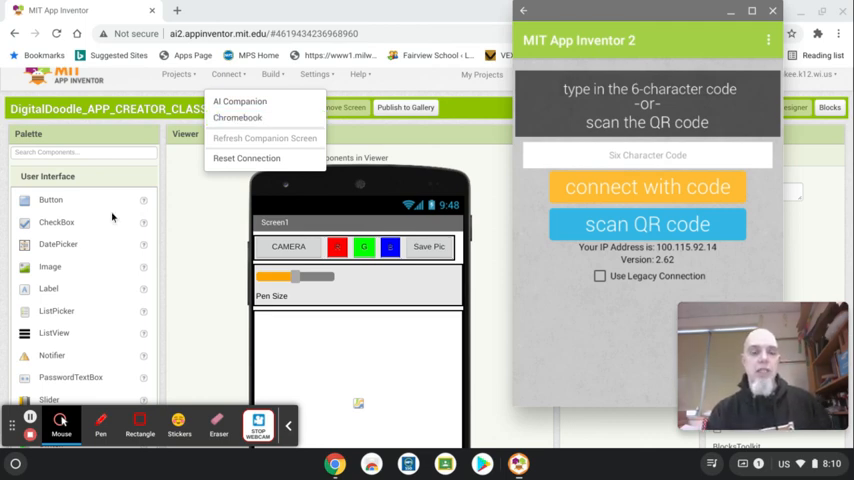
mouse_move(88, 316)
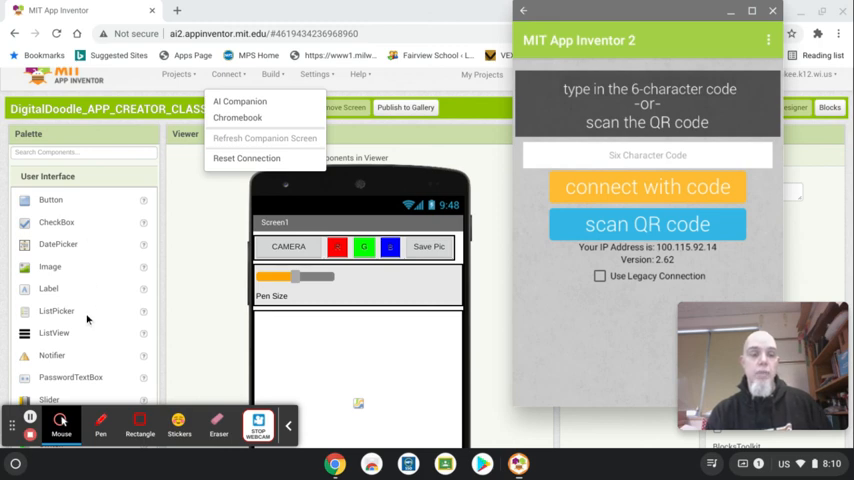